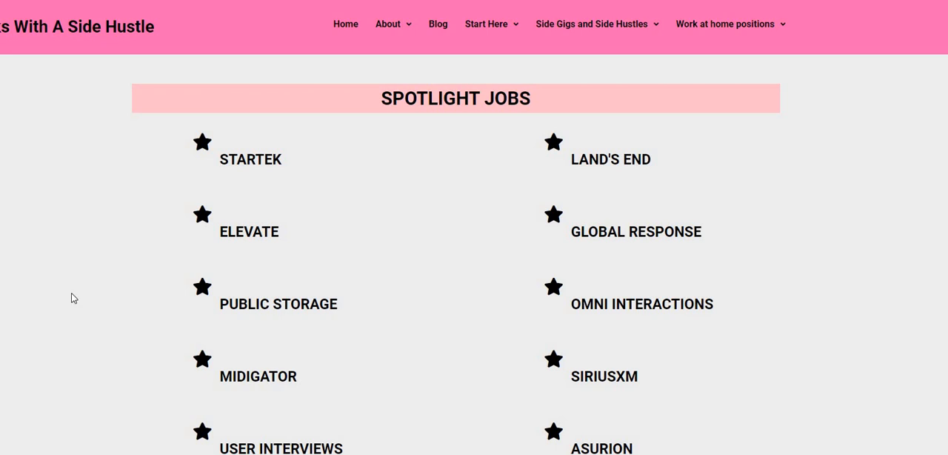
mouse_move(74, 285)
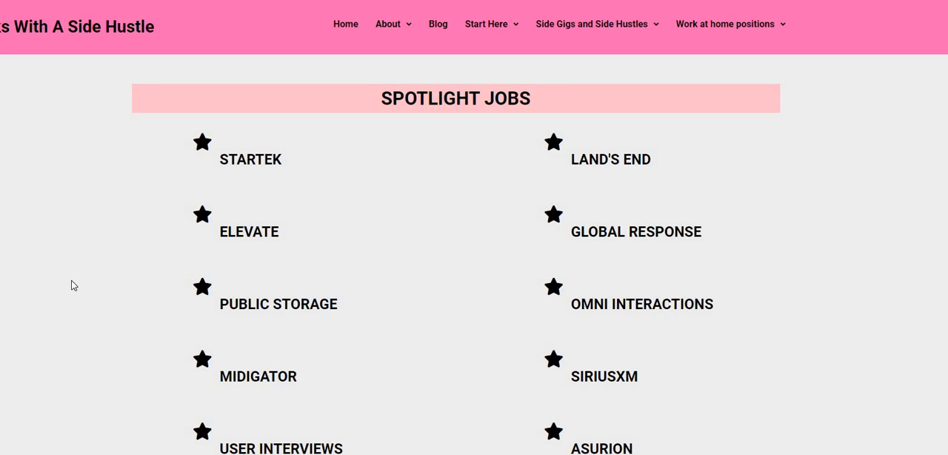
mouse_move(630, 379)
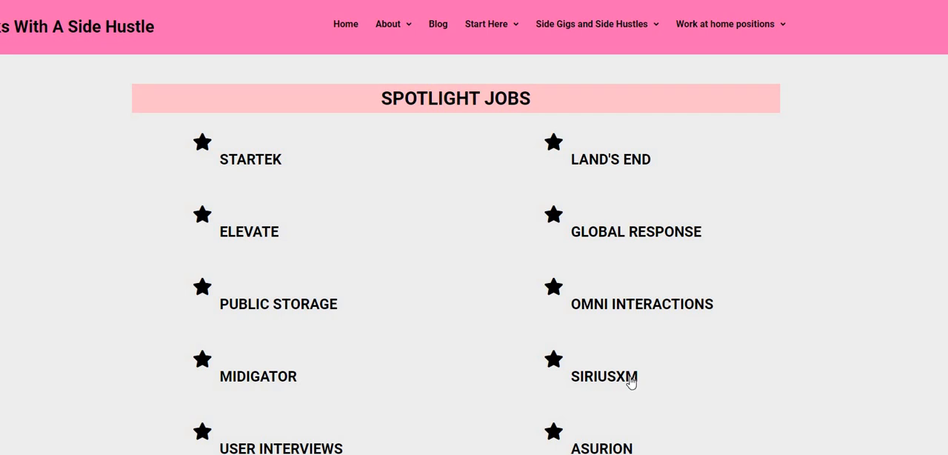
mouse_move(660, 385)
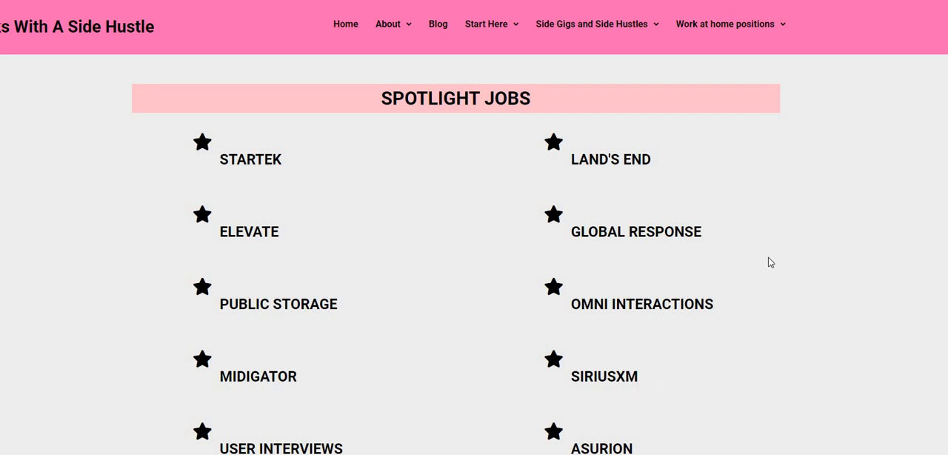
mouse_move(767, 255)
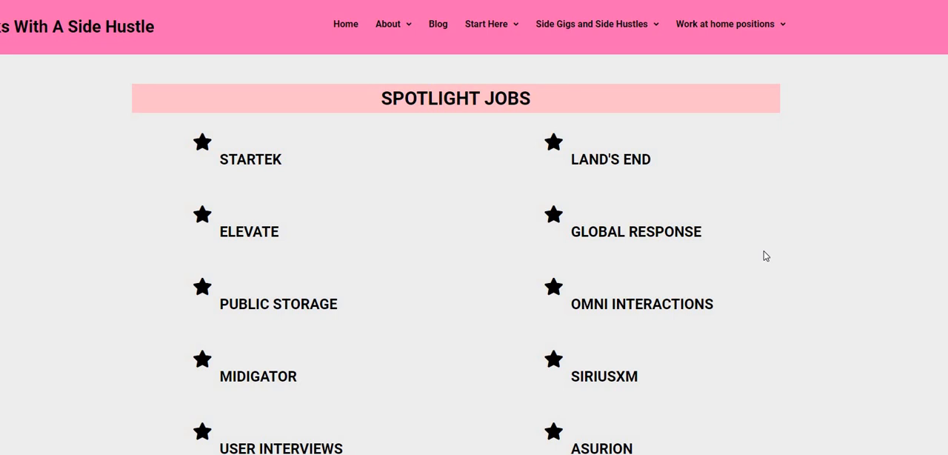
mouse_move(805, 243)
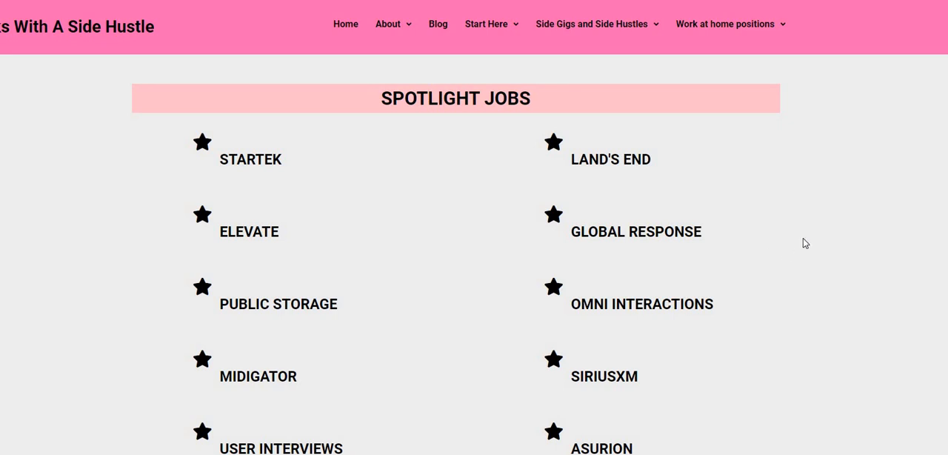
mouse_move(256, 241)
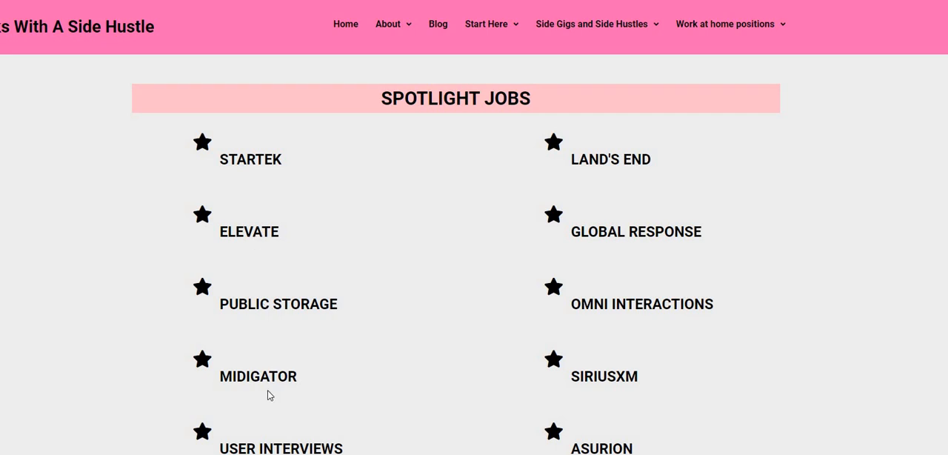
mouse_move(275, 376)
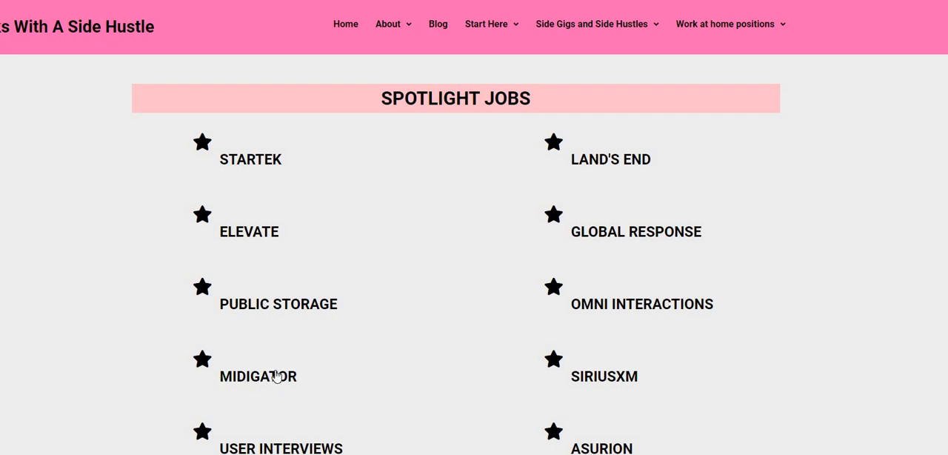
mouse_move(273, 387)
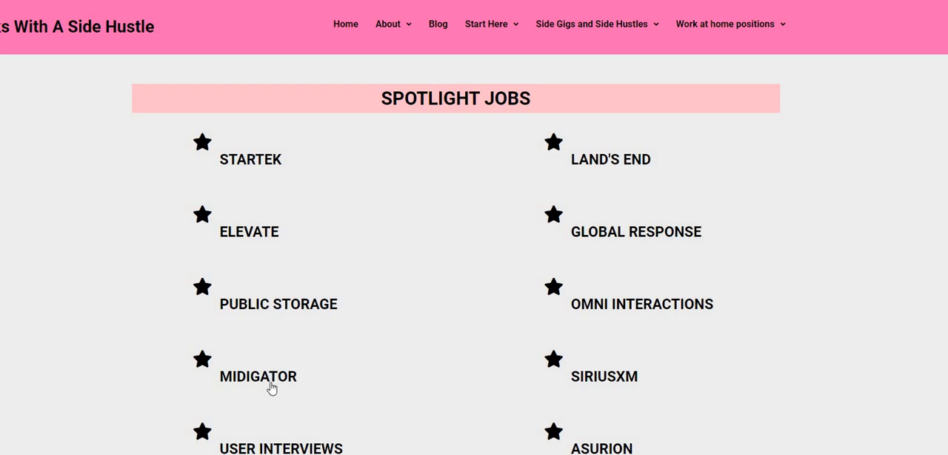
mouse_move(280, 382)
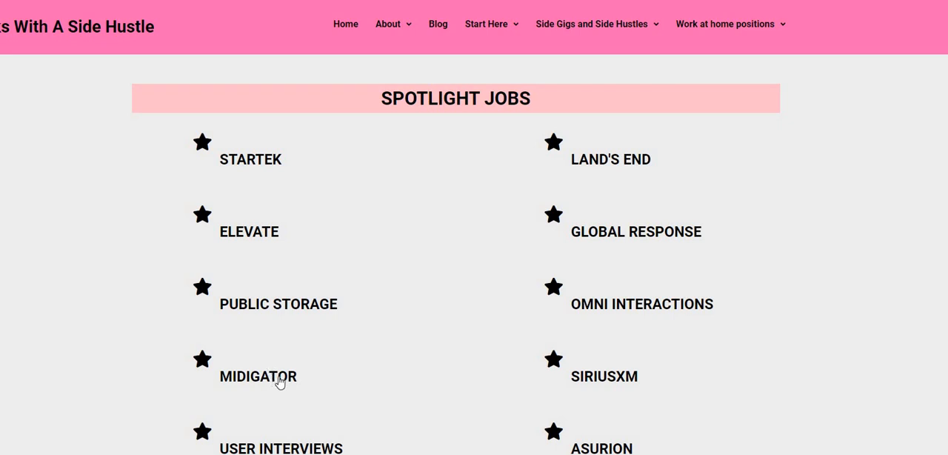
mouse_move(275, 323)
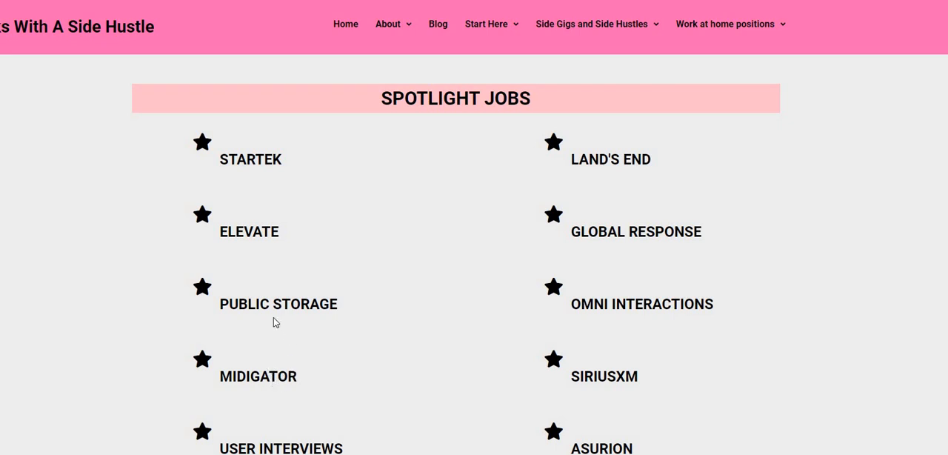
mouse_move(306, 313)
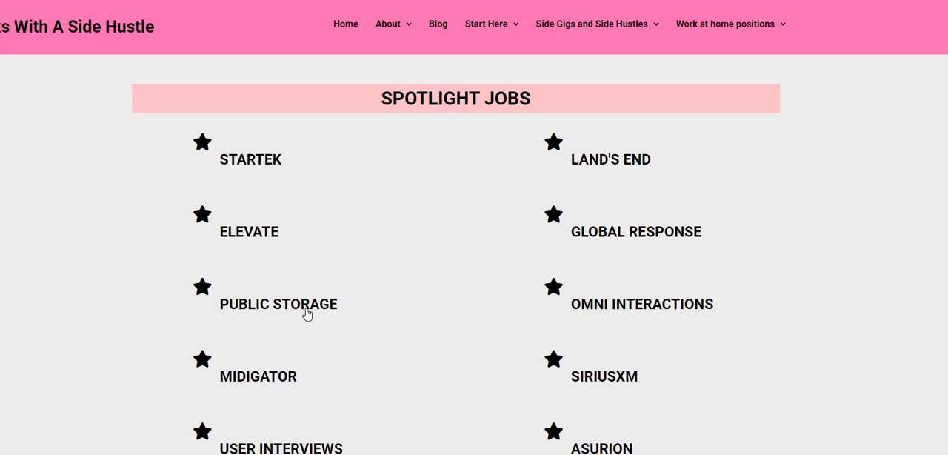
mouse_move(304, 317)
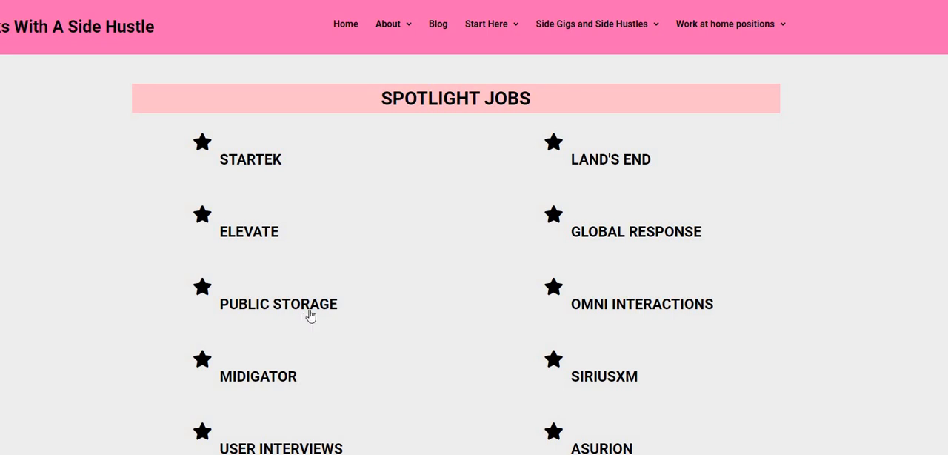
mouse_move(574, 225)
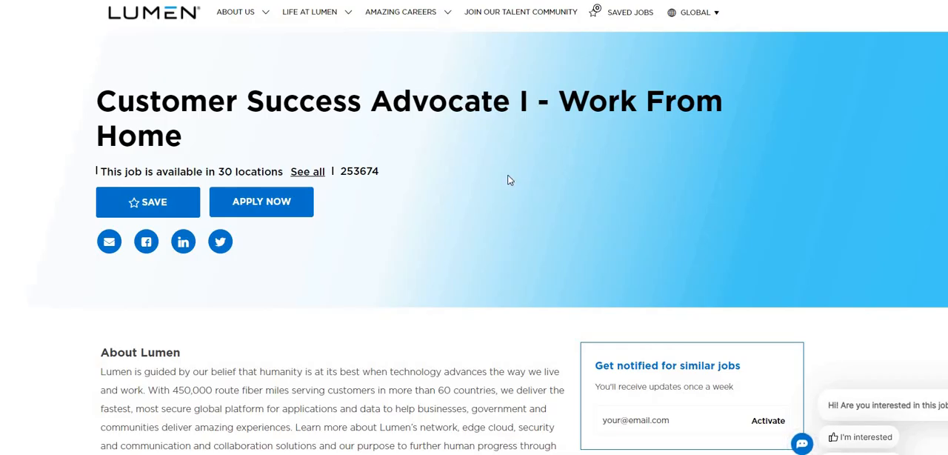
mouse_move(510, 176)
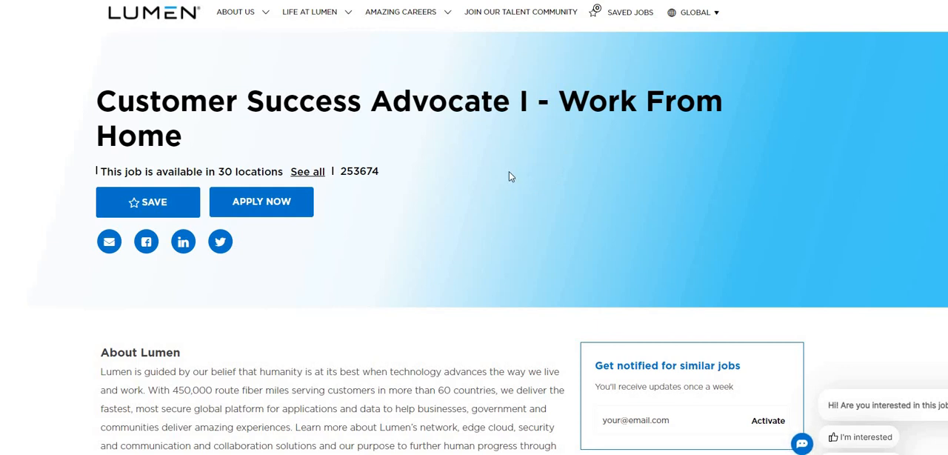
mouse_move(500, 172)
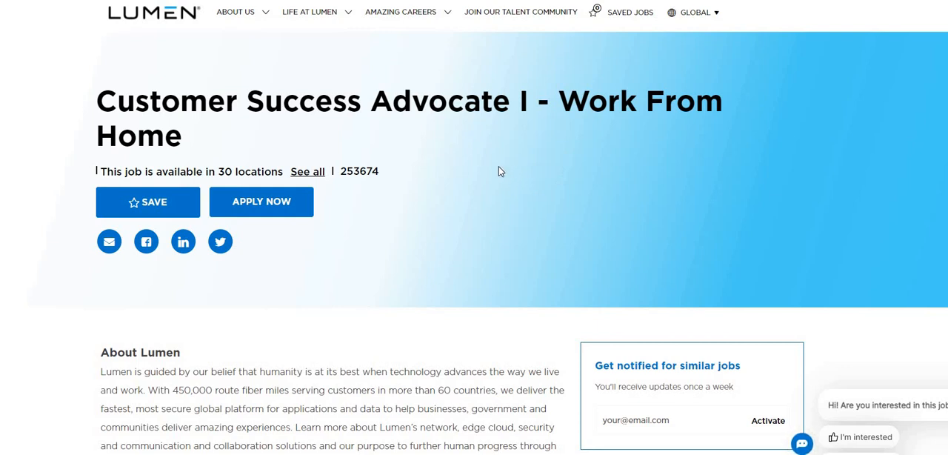
scroll(down, 3)
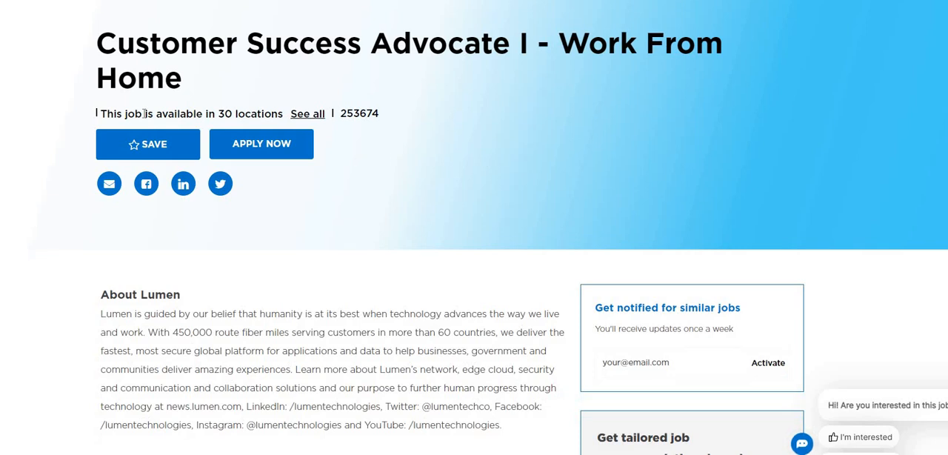
mouse_move(560, 107)
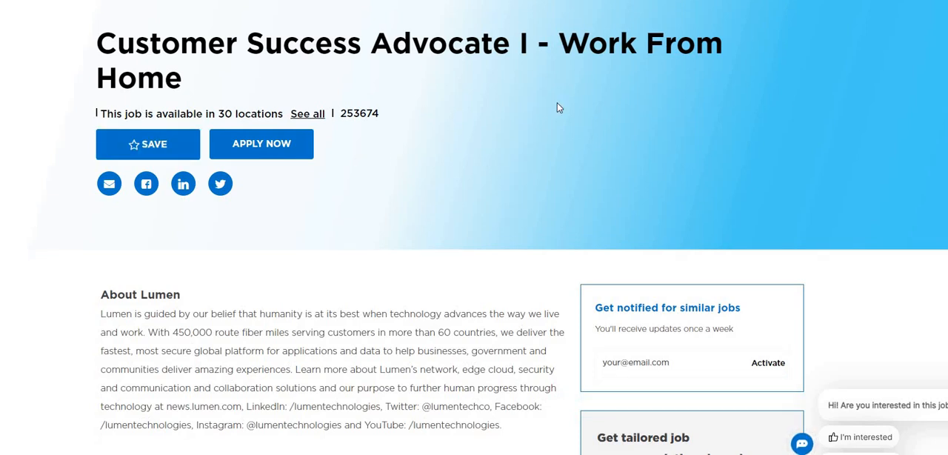
scroll(down, 3)
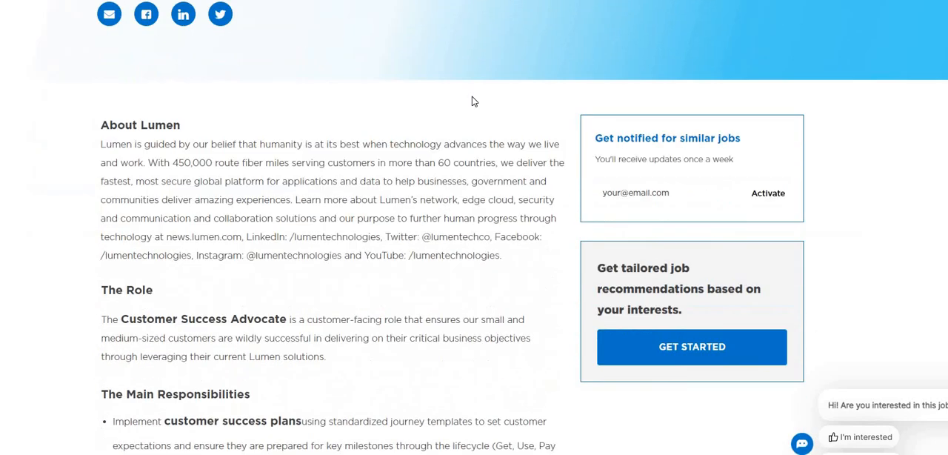
scroll(down, 3)
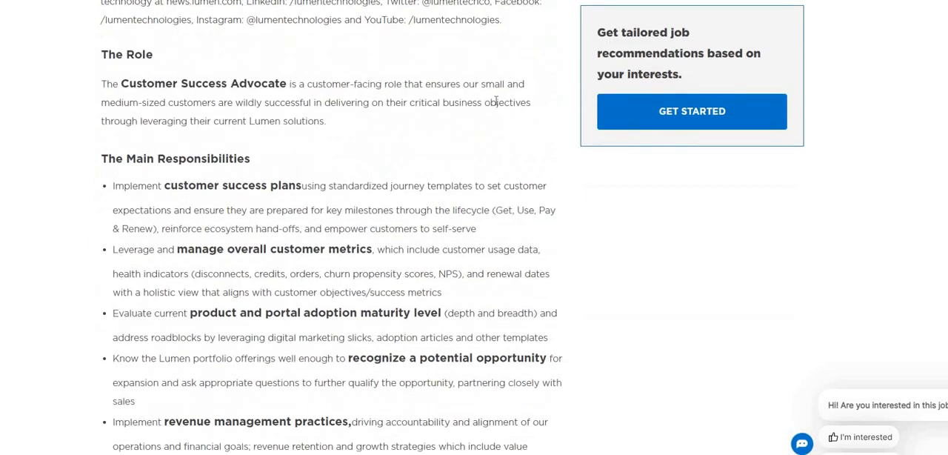
scroll(down, 3)
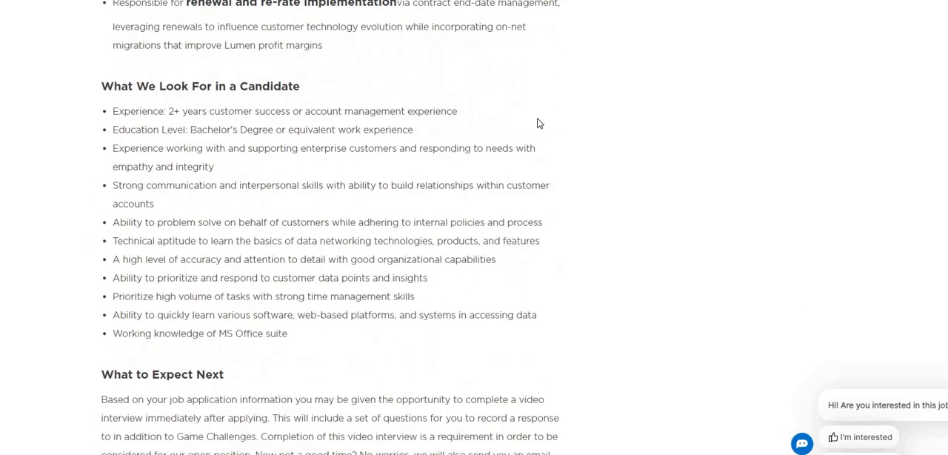
scroll(down, 3)
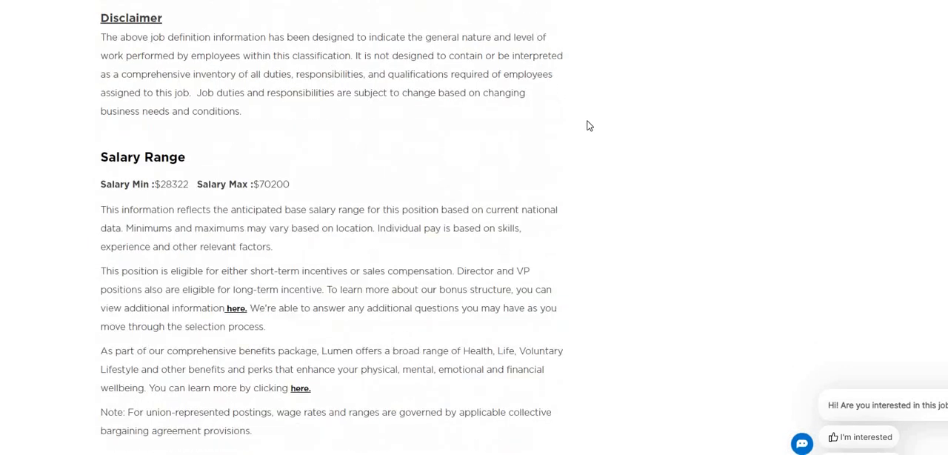
scroll(down, 3)
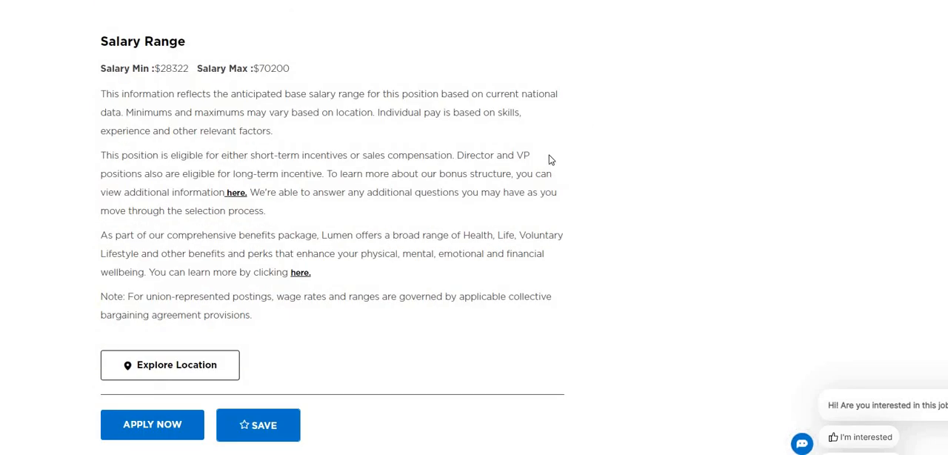
scroll(up, 3)
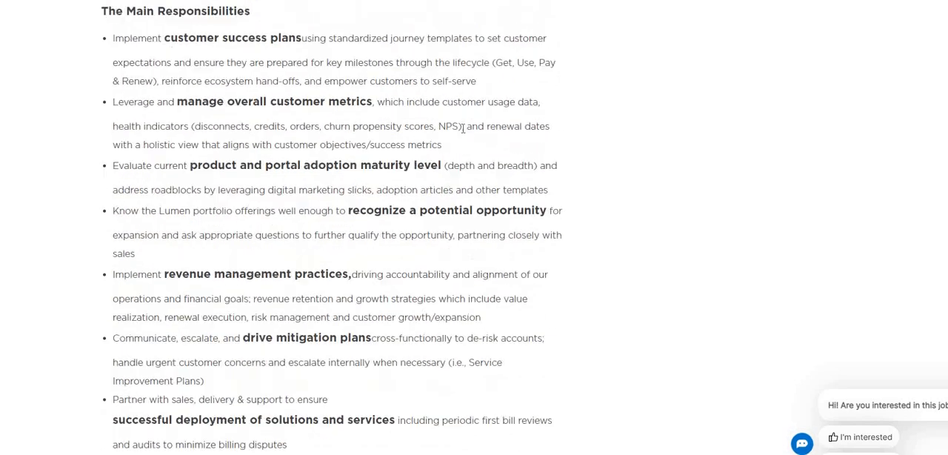
scroll(up, 3)
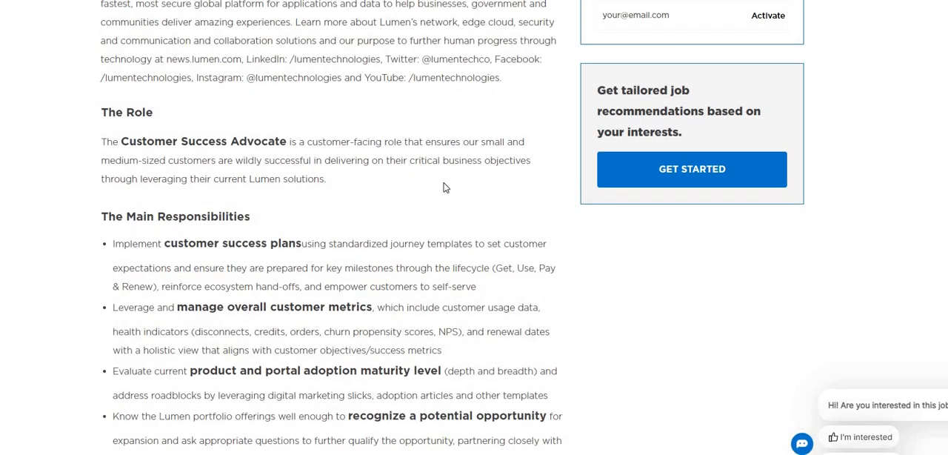
mouse_move(441, 200)
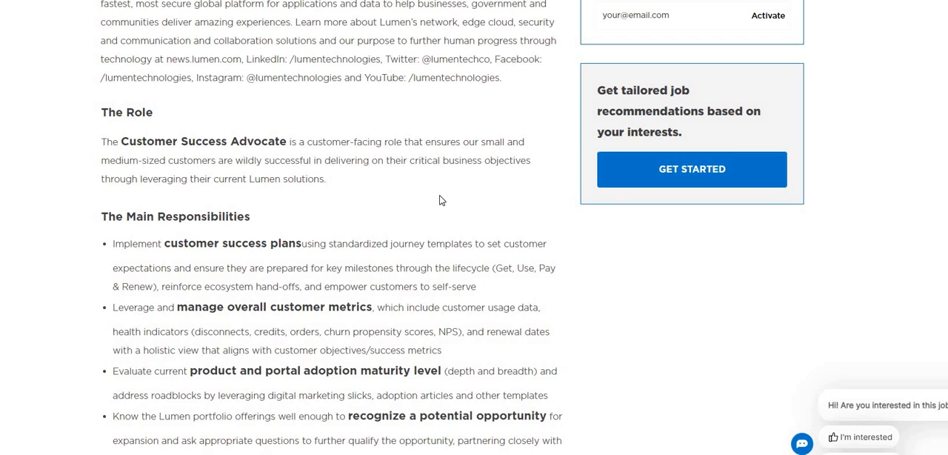
mouse_move(456, 186)
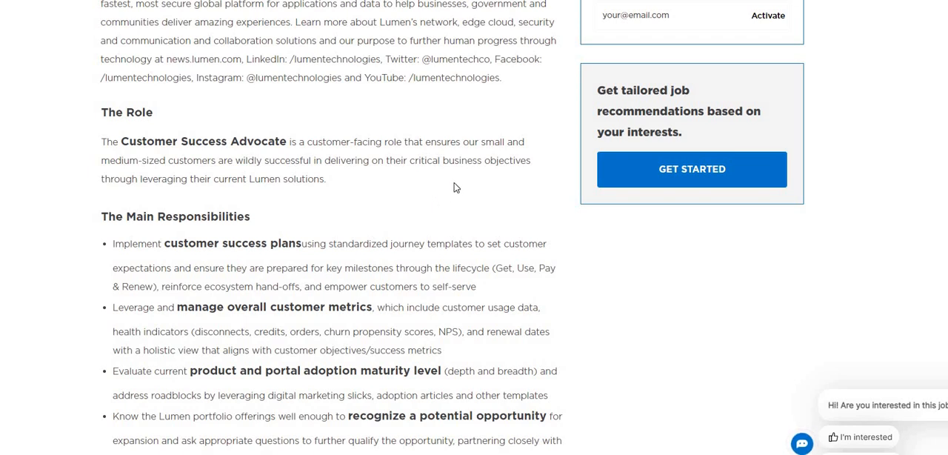
scroll(down, 3)
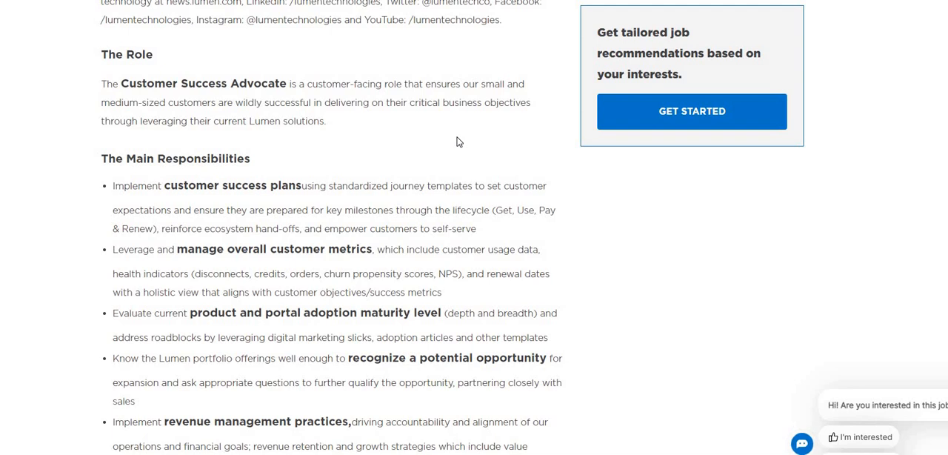
scroll(down, 3)
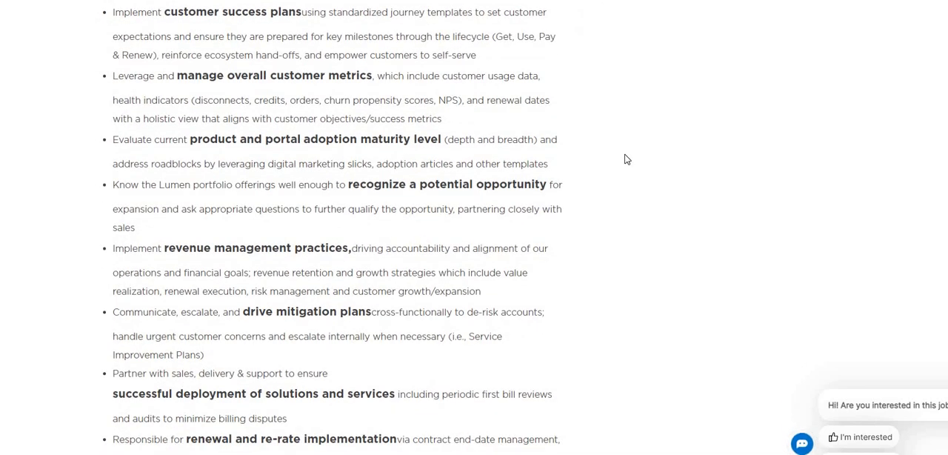
mouse_move(619, 164)
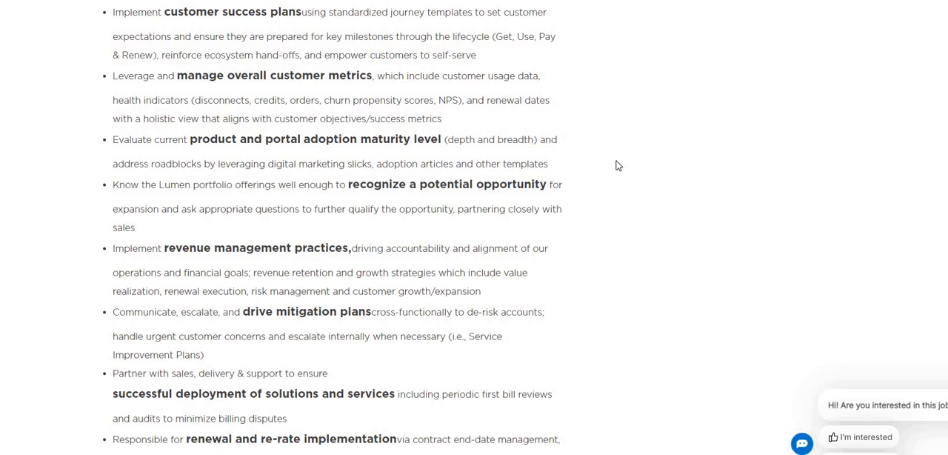
scroll(down, 3)
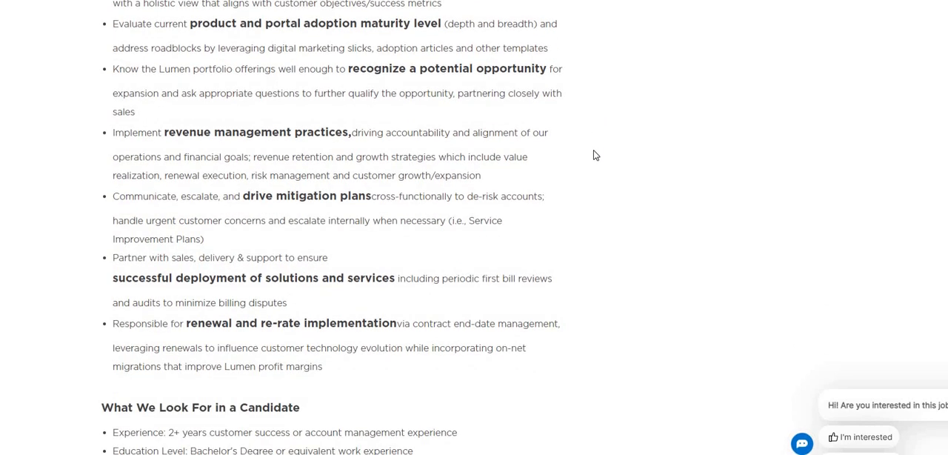
mouse_move(577, 161)
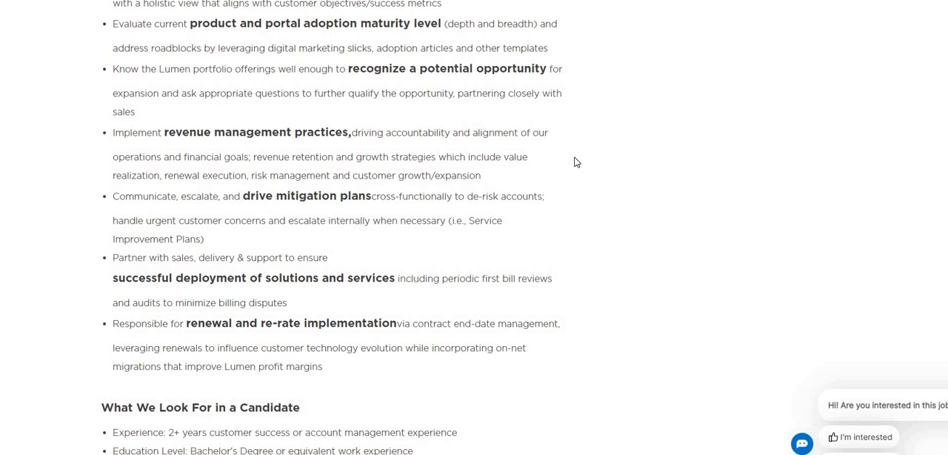
scroll(down, 3)
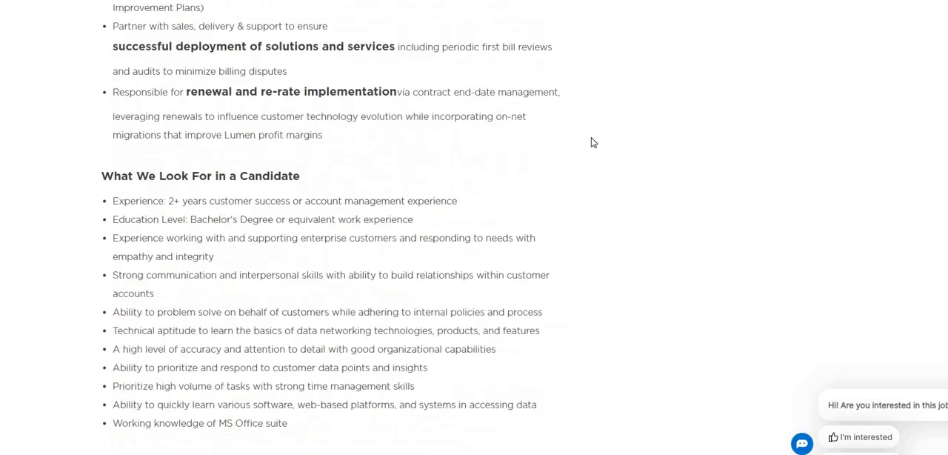
mouse_move(579, 177)
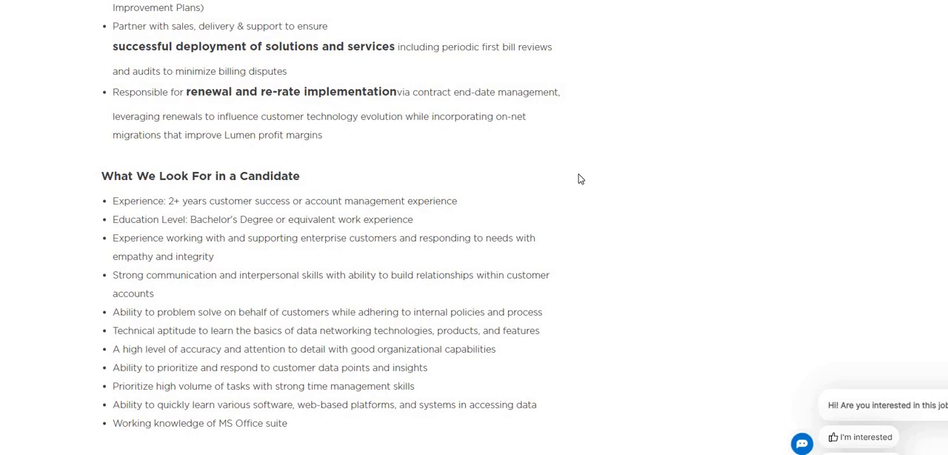
mouse_move(581, 176)
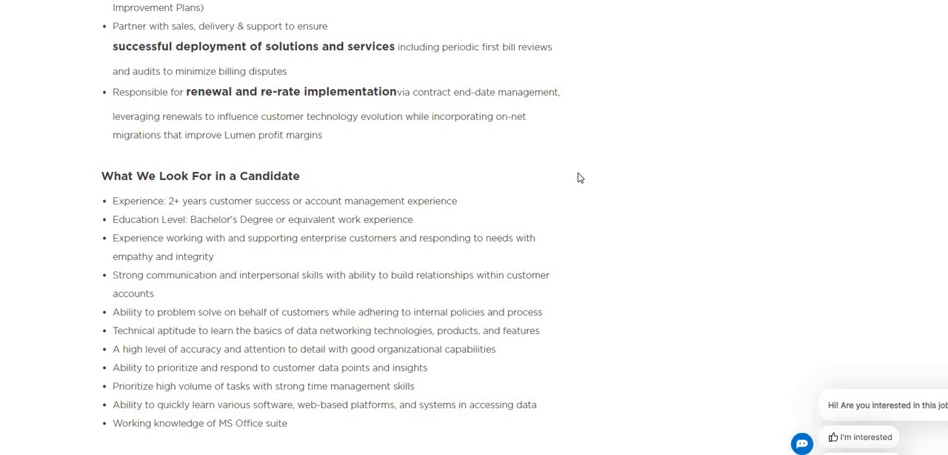
mouse_move(577, 175)
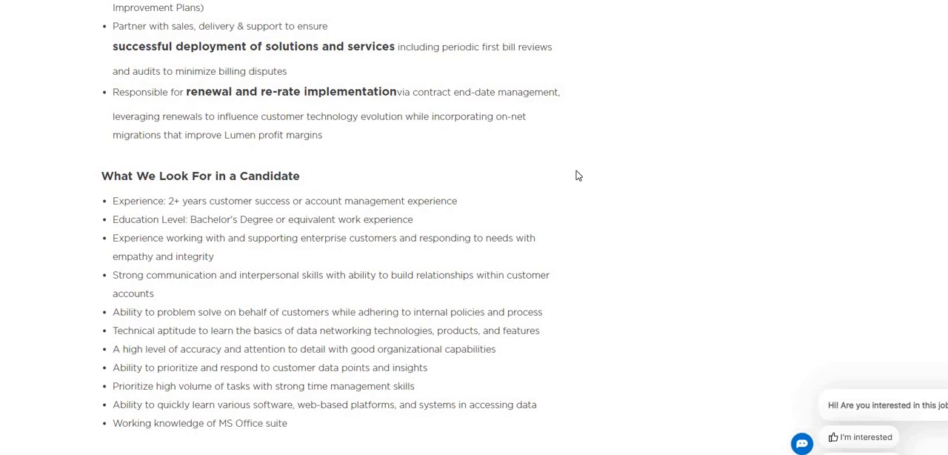
mouse_move(604, 164)
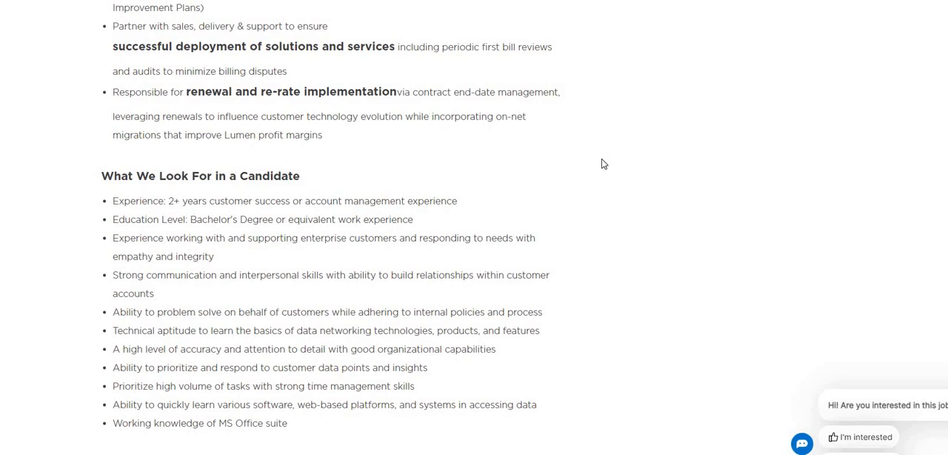
scroll(down, 3)
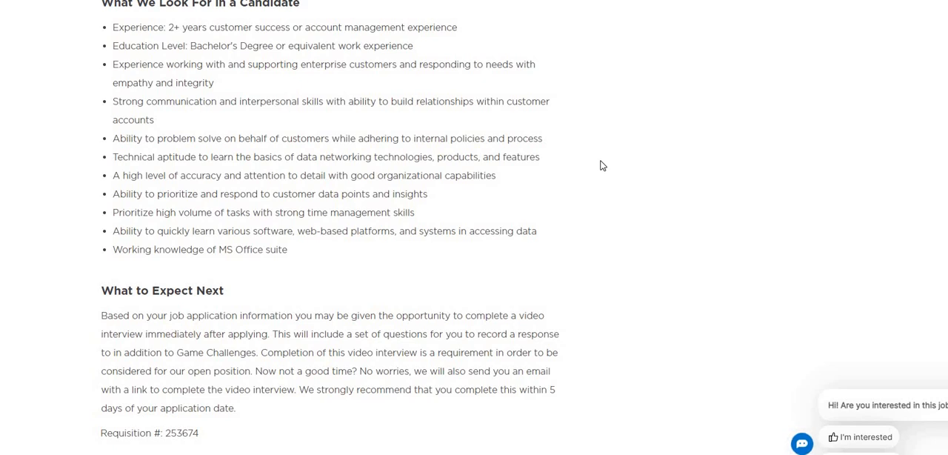
mouse_move(601, 172)
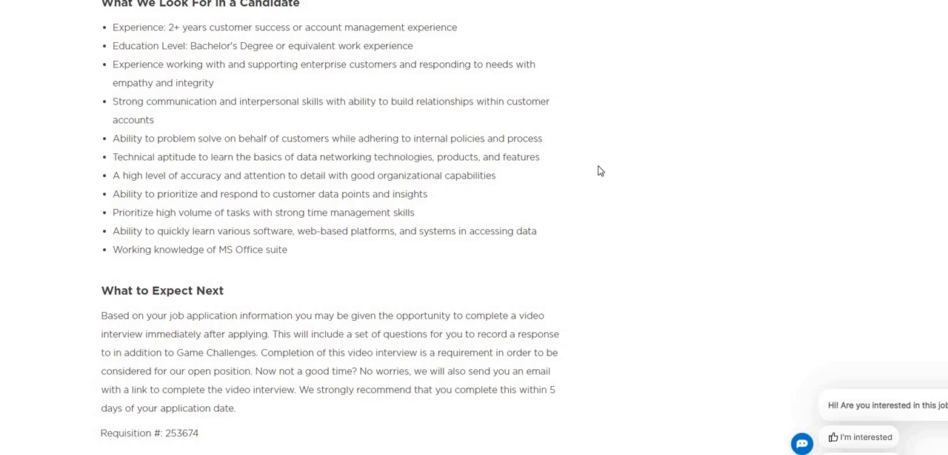
mouse_move(601, 175)
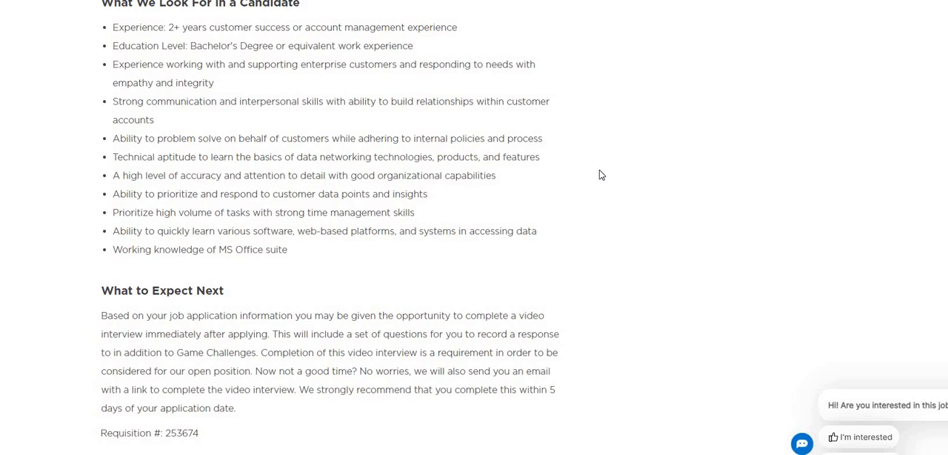
mouse_move(606, 184)
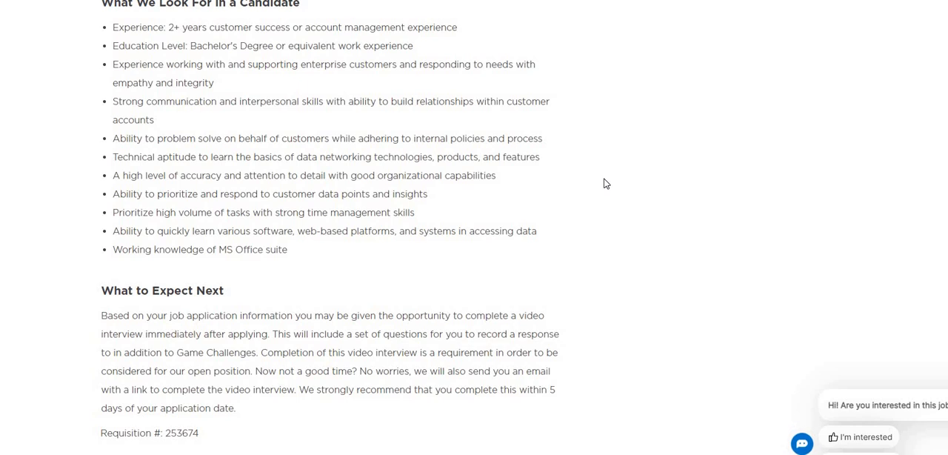
mouse_move(613, 192)
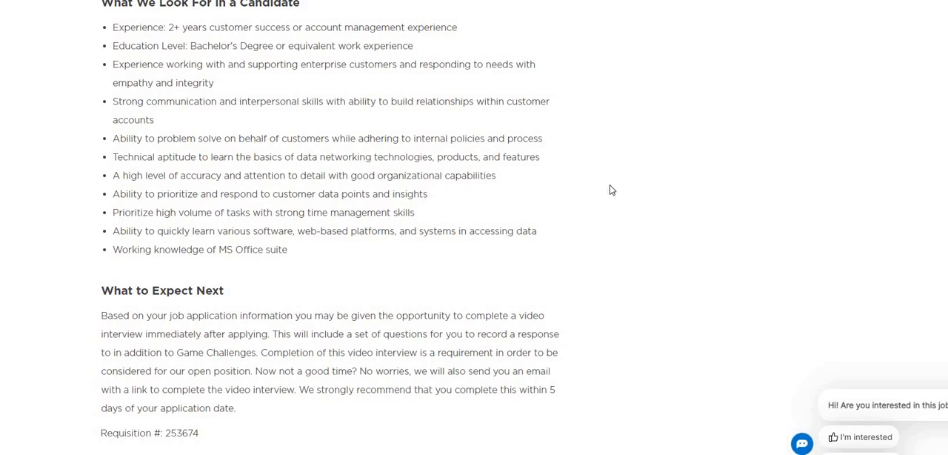
mouse_move(610, 188)
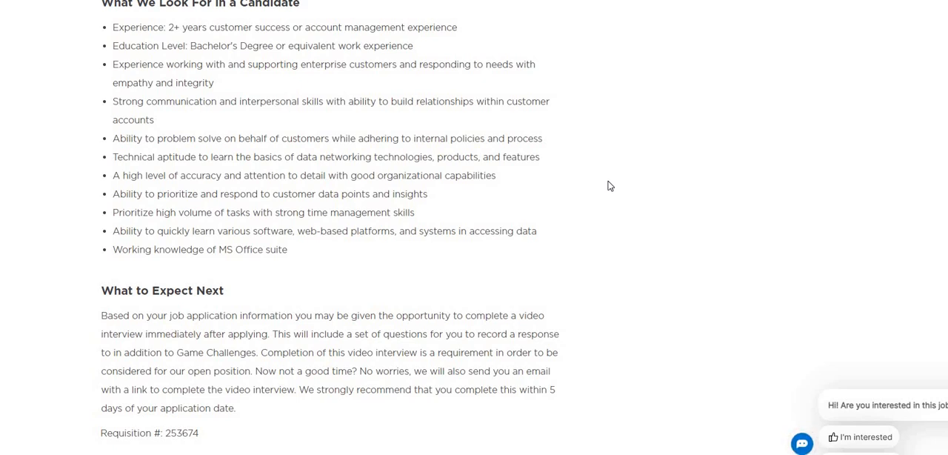
scroll(down, 3)
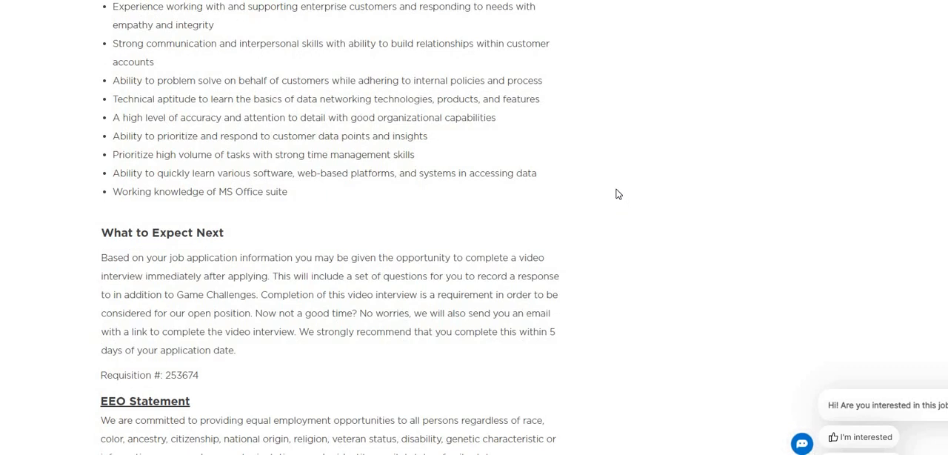
mouse_move(616, 191)
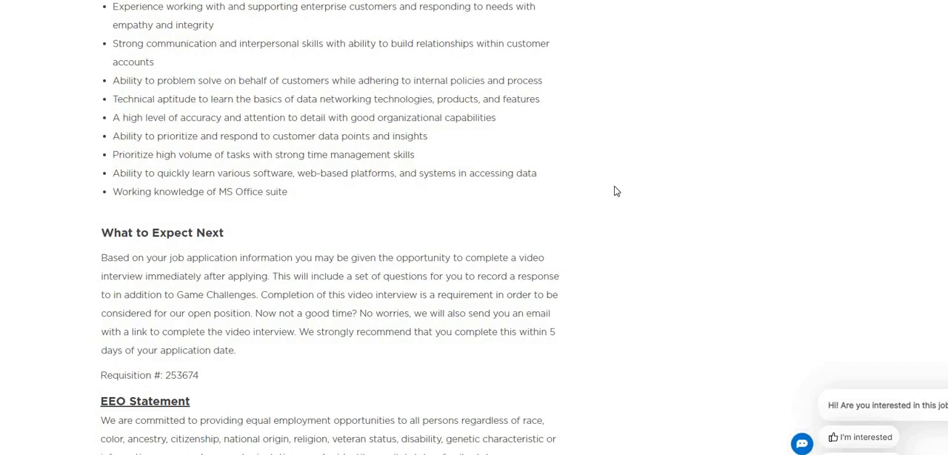
scroll(down, 3)
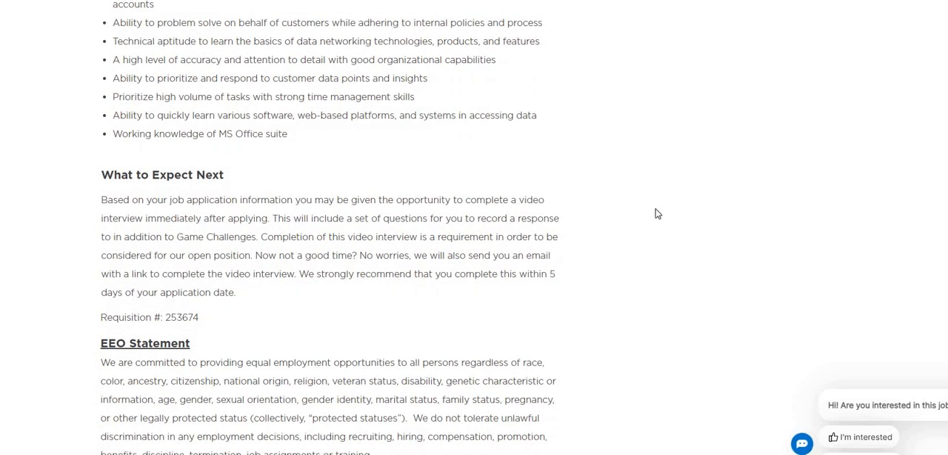
mouse_move(653, 218)
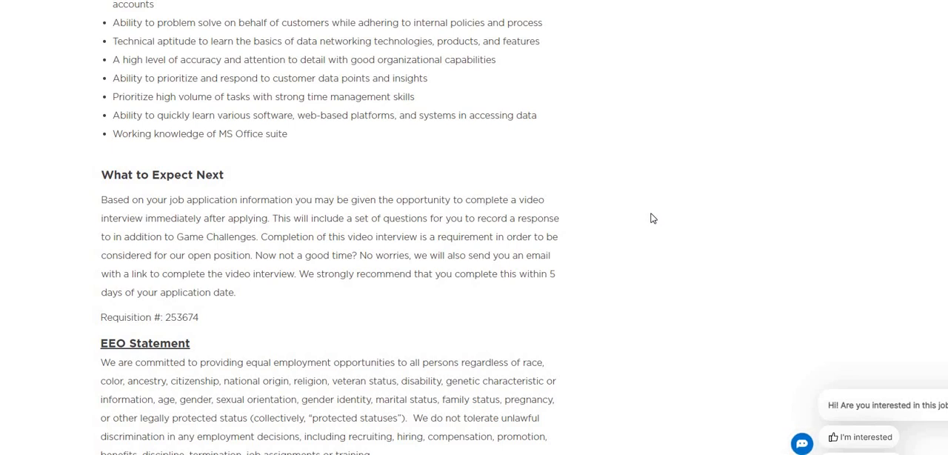
scroll(down, 3)
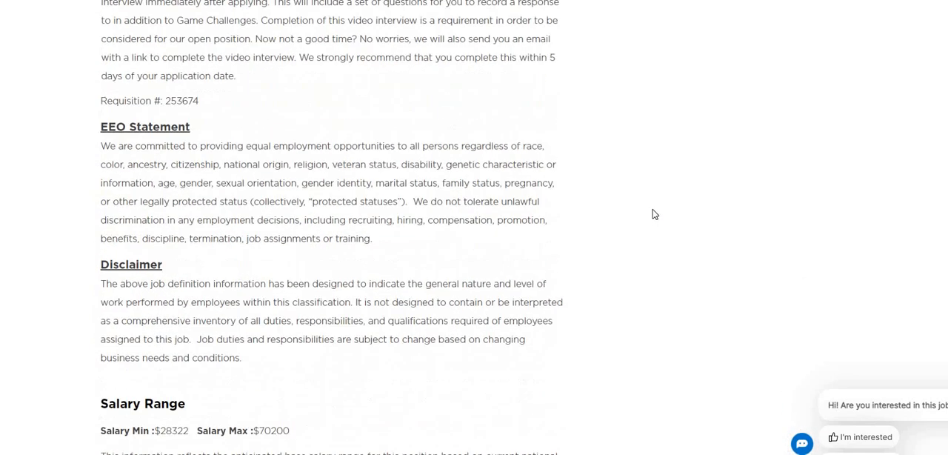
scroll(down, 3)
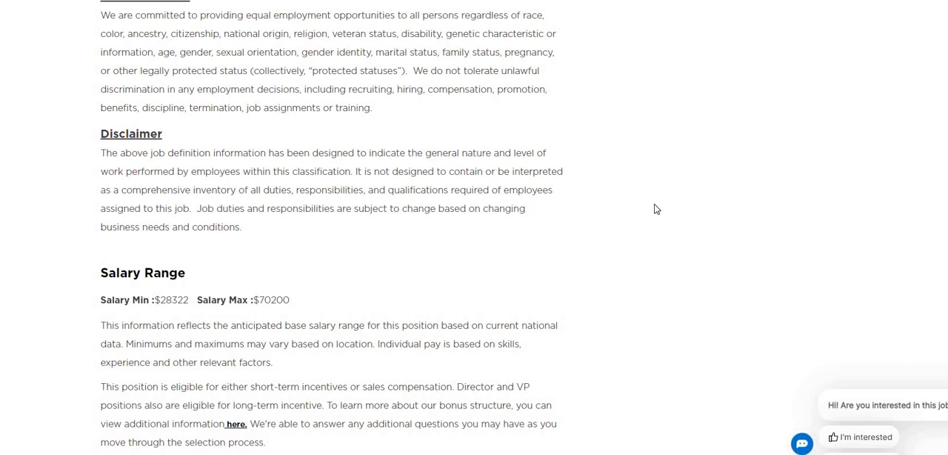
mouse_move(681, 213)
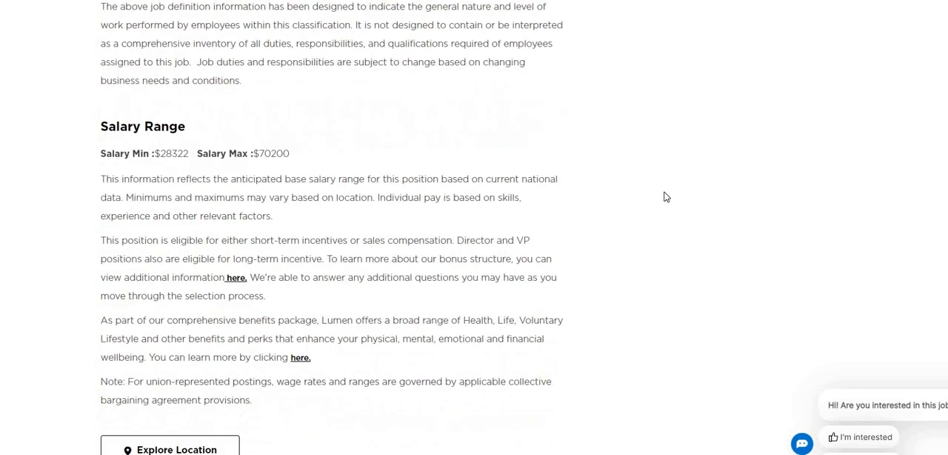
scroll(down, 3)
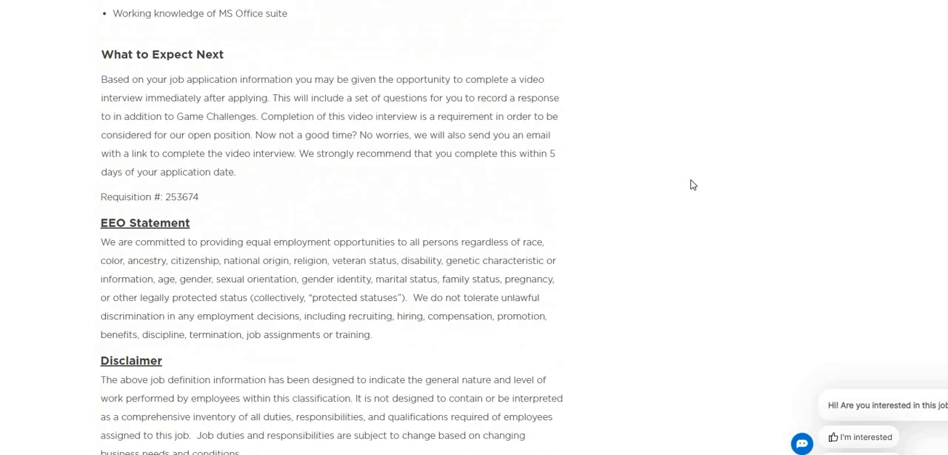
scroll(up, 3)
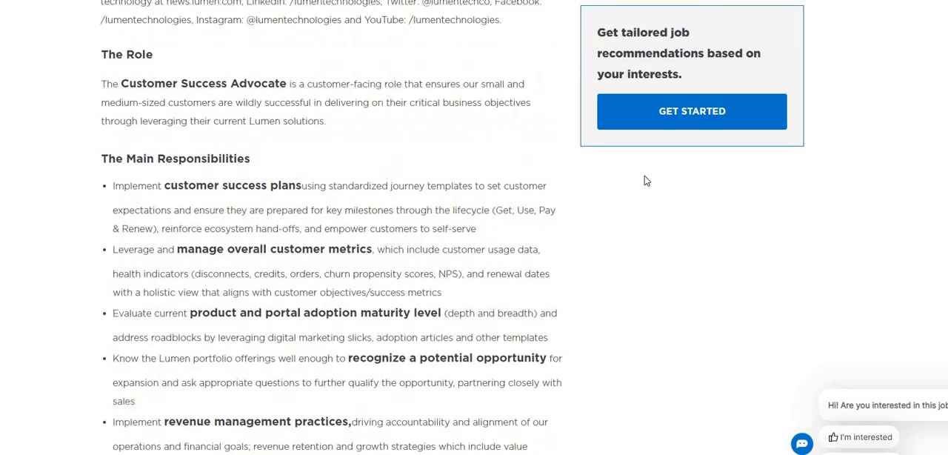
scroll(up, 3)
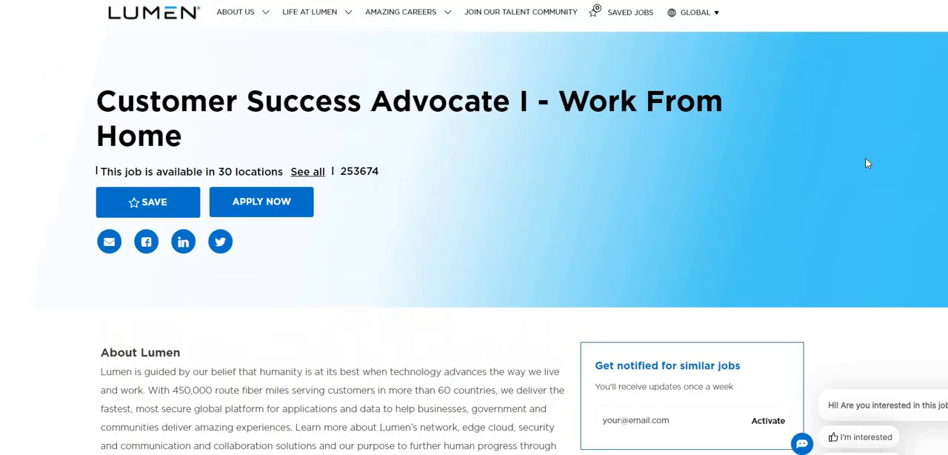
mouse_move(822, 156)
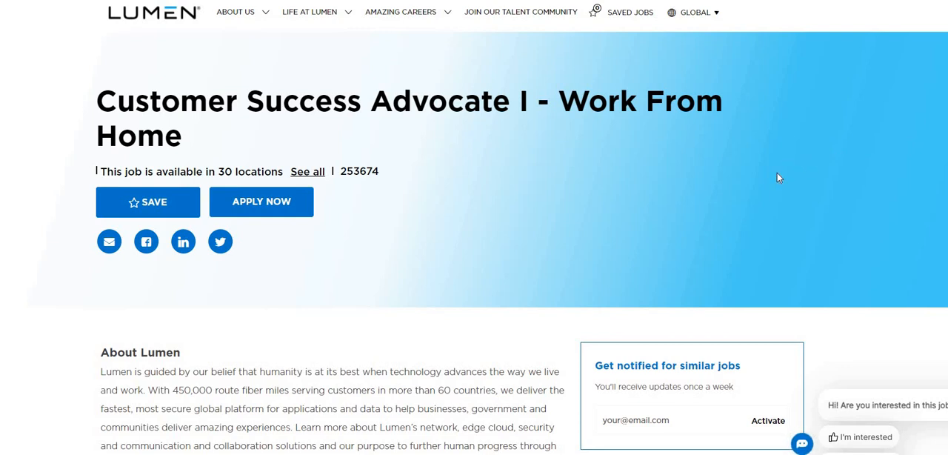
mouse_move(778, 177)
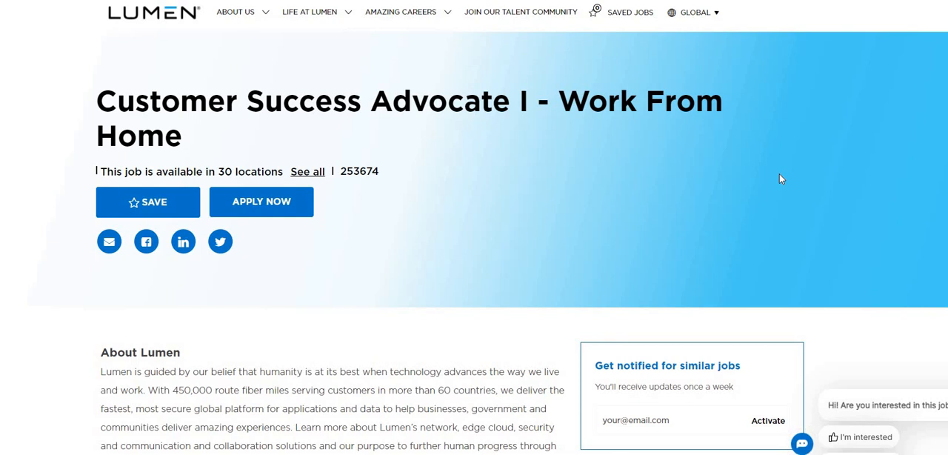
mouse_move(474, 222)
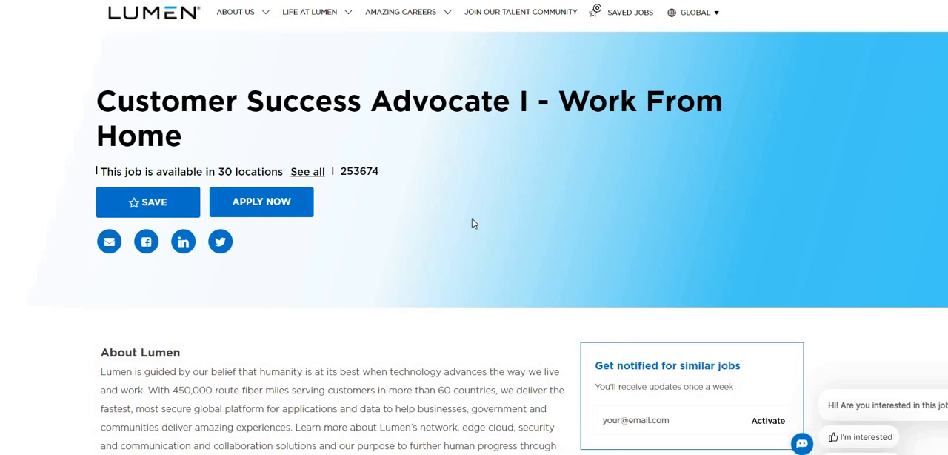
scroll(down, 3)
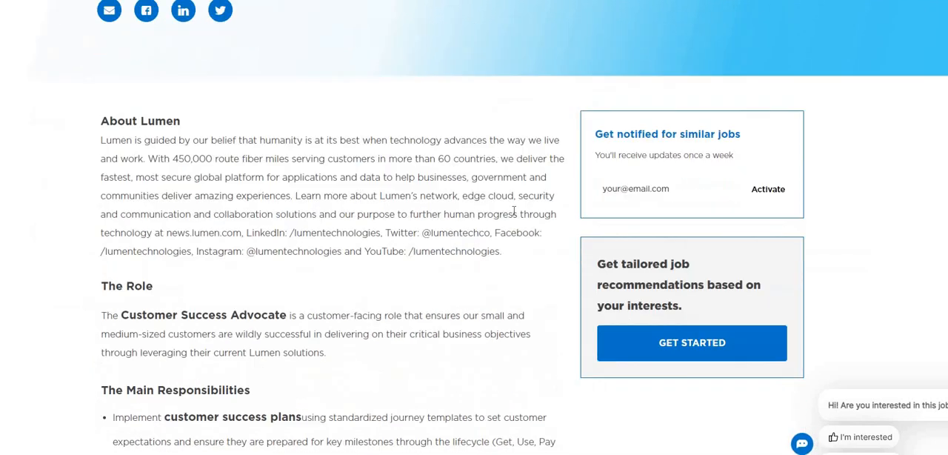
scroll(down, 3)
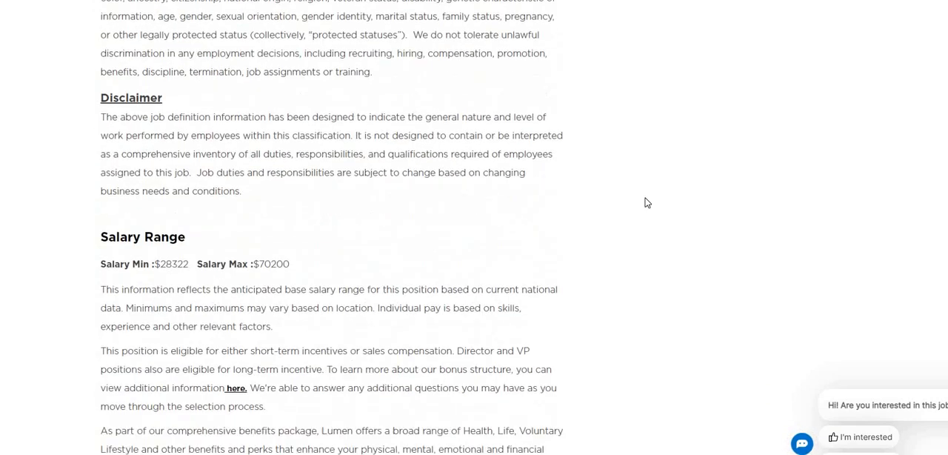
scroll(down, 3)
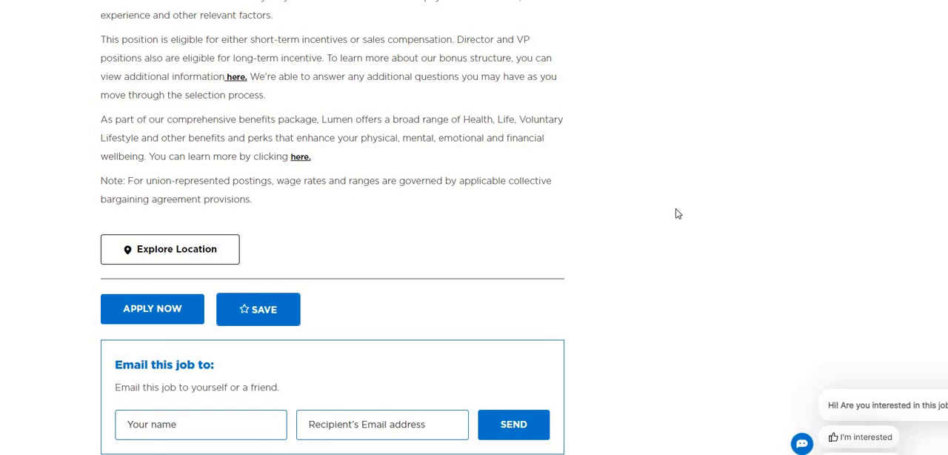
mouse_move(663, 268)
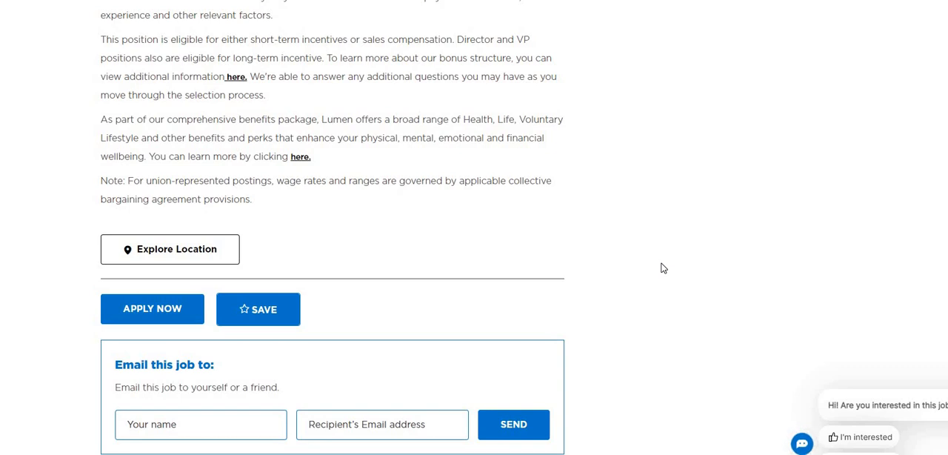
mouse_move(617, 288)
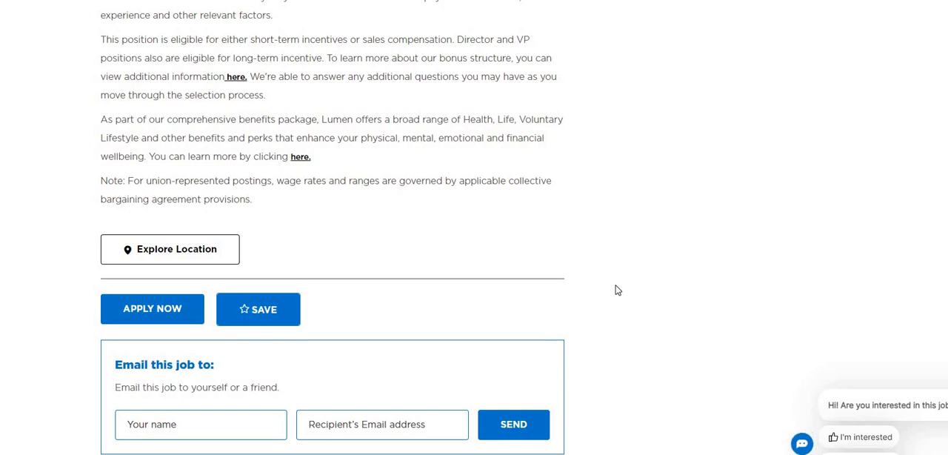
mouse_move(352, 355)
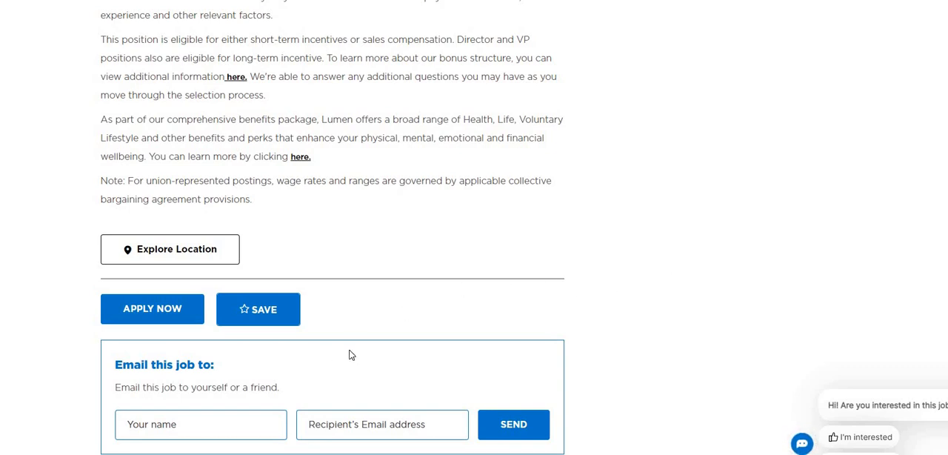
mouse_move(349, 361)
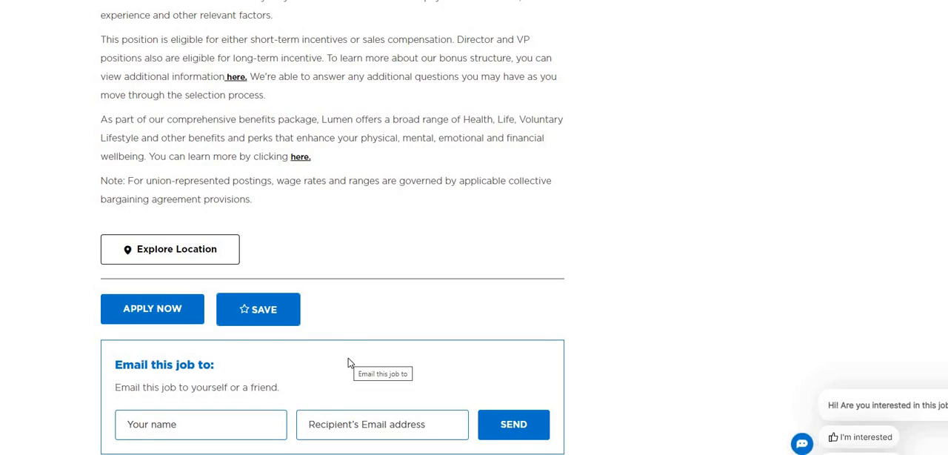